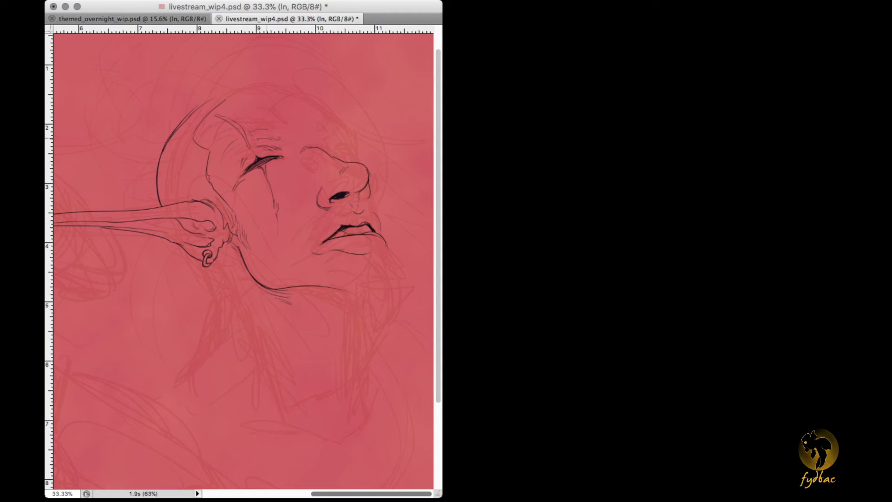
- Scroll down to the face and ink its eyes, nose, mouth and bearded chin in black
{"action": "scroll", "scroll_direction": "down", "scroll_amount": 3}
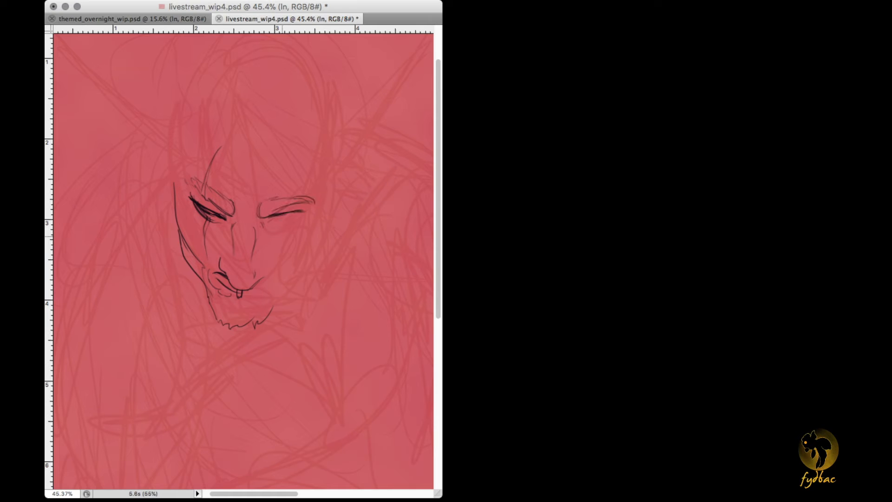
- Ink the long hair, pointed ear and face, then the abs, torso and trousers below
{"action": "left_click_drag", "start_coordinate": [239, 80], "coordinate": [308, 392]}
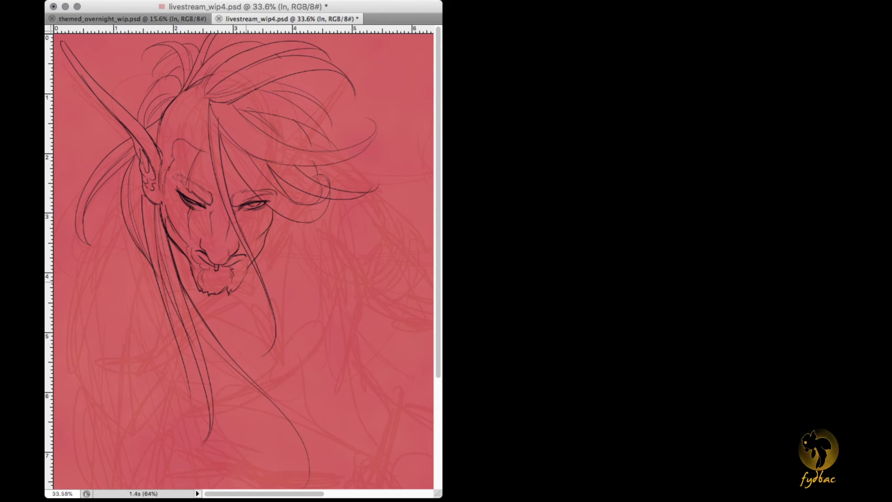
{"action": "scroll", "scroll_direction": "down", "scroll_amount": 3}
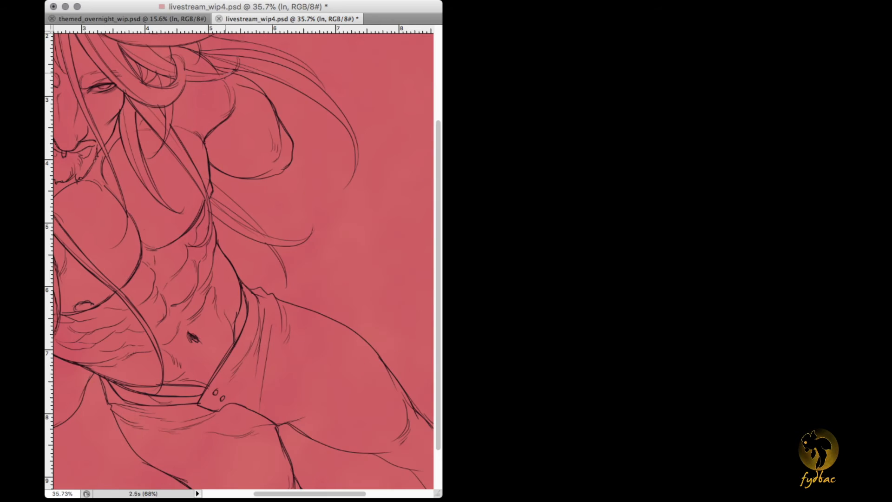
{"action": "scroll", "scroll_direction": "down", "scroll_amount": 3}
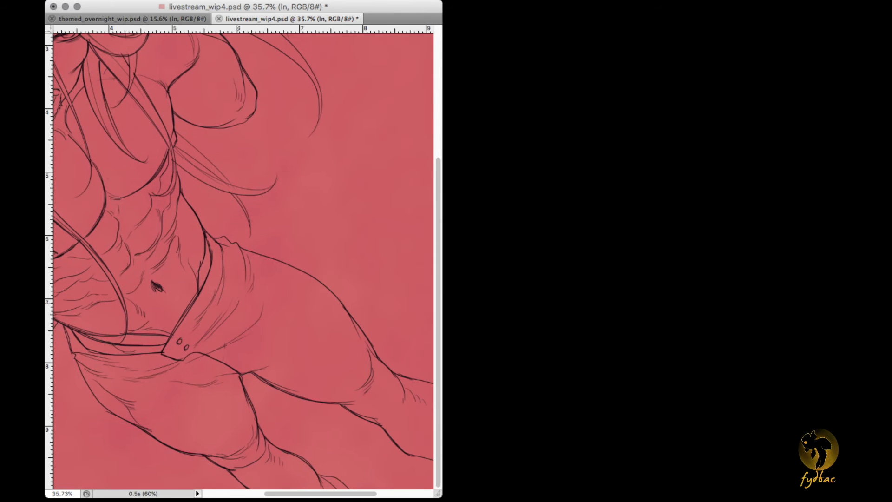